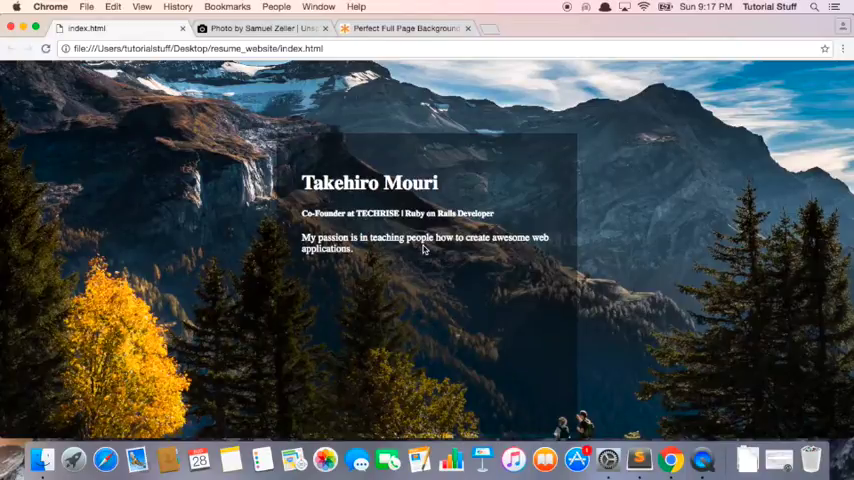
mouse_move(442, 169)
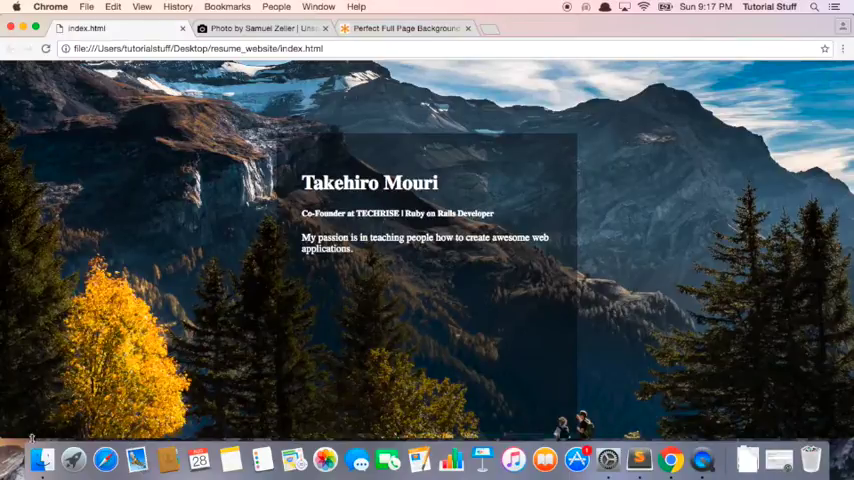
- Browse Finder to Desktop > resume_website > images and search for prof.jpg to place it there
left_click(41, 459)
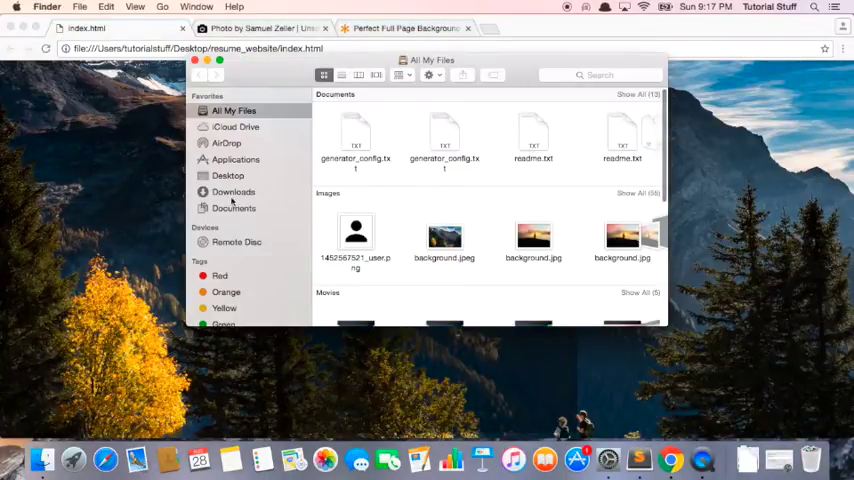
left_click(228, 175)
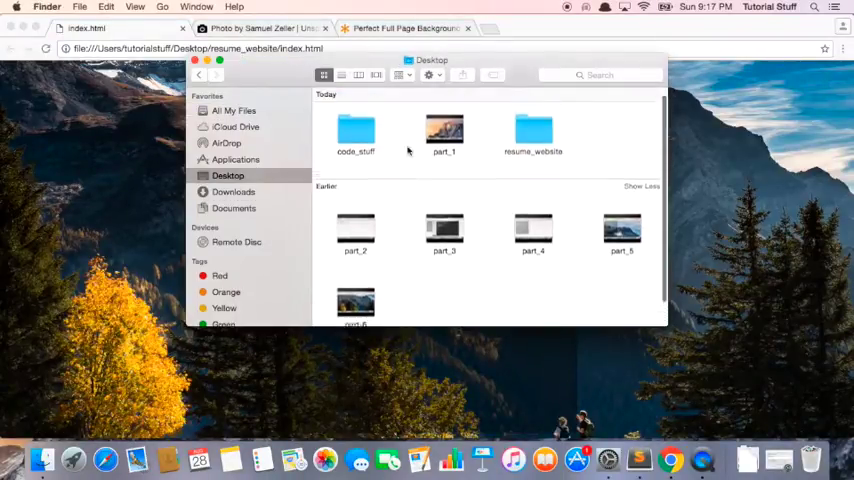
double_click(533, 130)
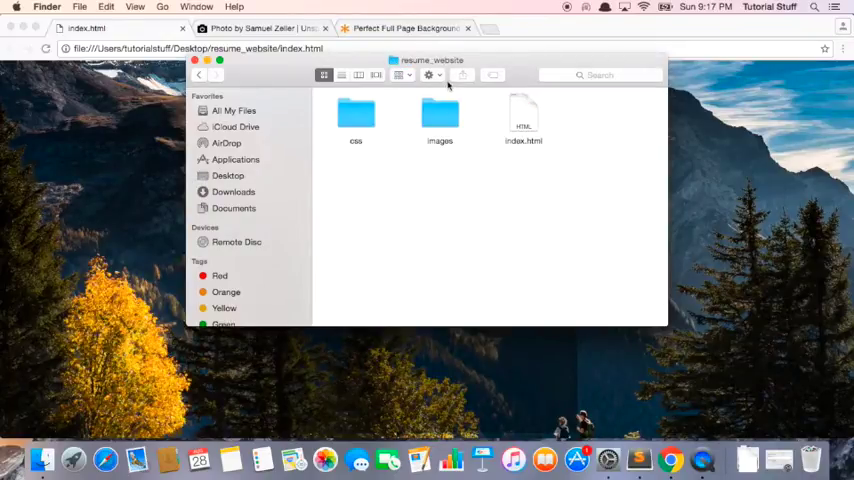
double_click(440, 115)
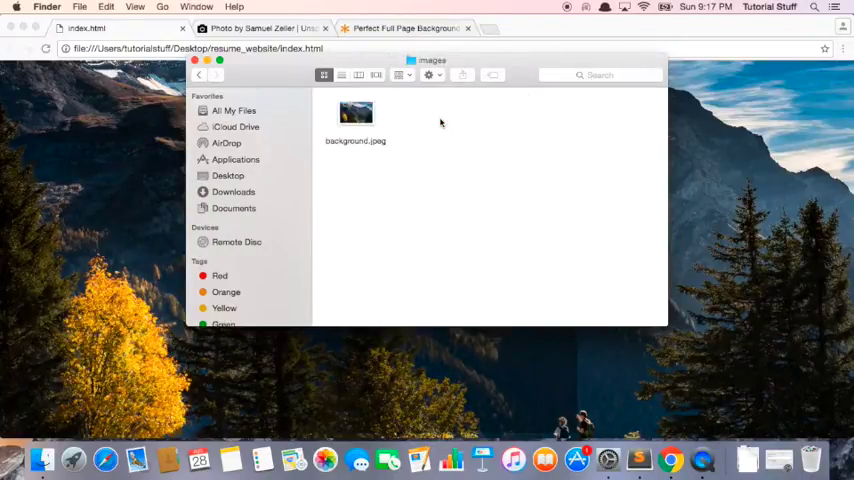
mouse_move(528, 171)
type("p")
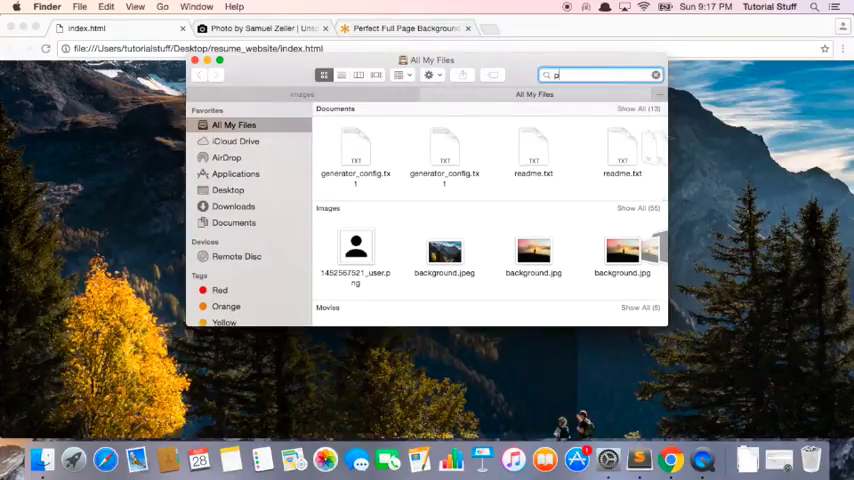
type("rof.jpg")
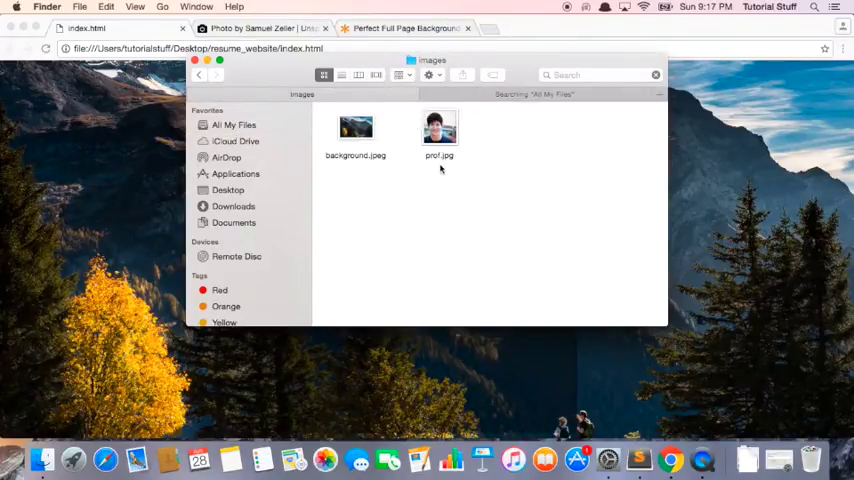
mouse_move(460, 173)
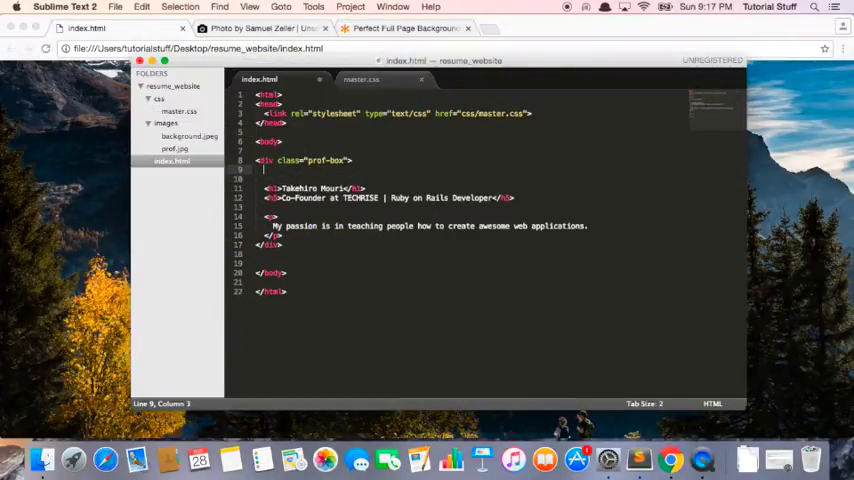
- Type <img src="images/prof.jpg" class="prof-pic"> below the prof-box div opening in index.html
type("<img src=\"images/")
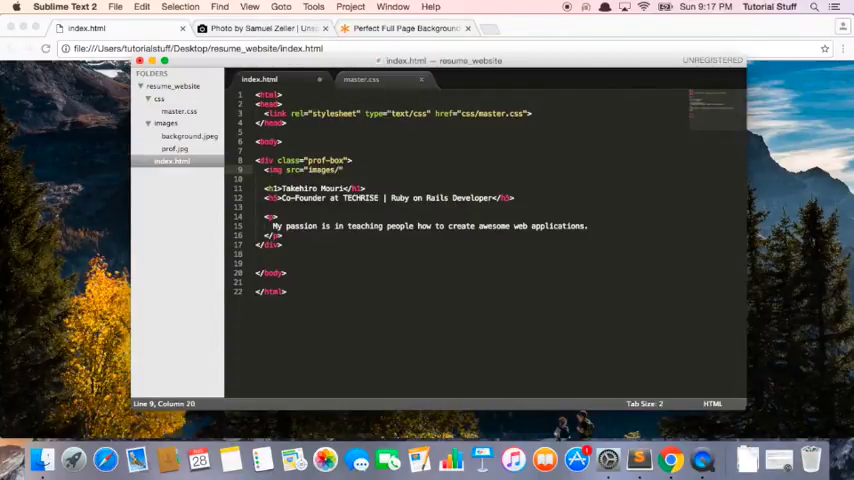
type("prof.jpg")
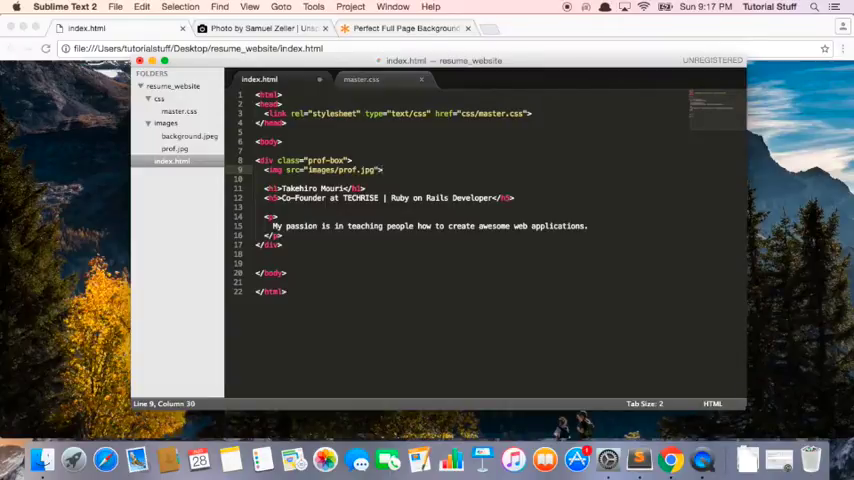
type("class=\"pr\"")
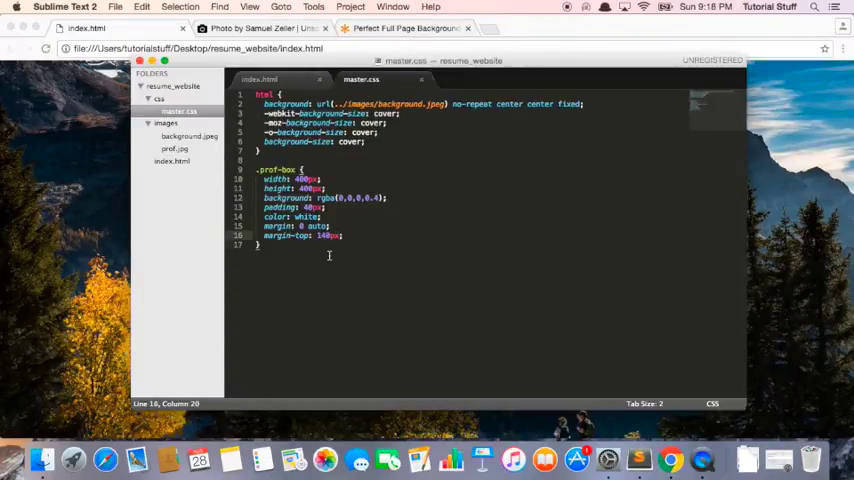
- Start a new .prof-pic rule in master.css below the prof-box rule
key("enter")
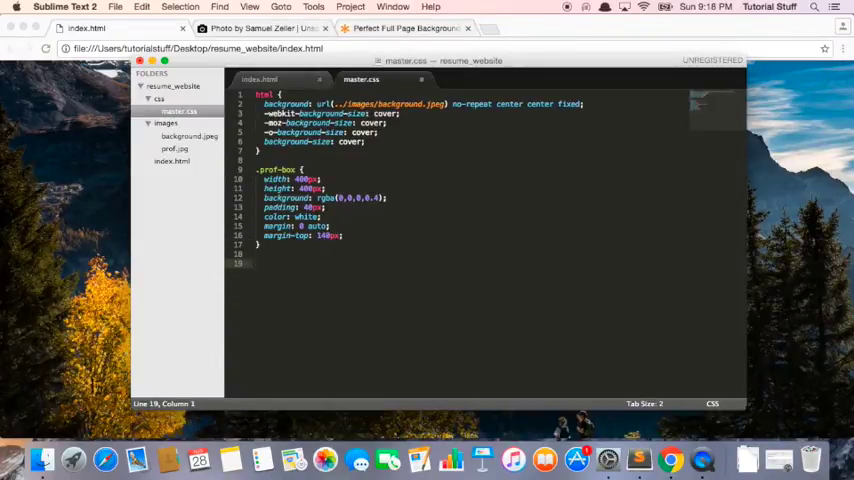
type(".prof-pic")
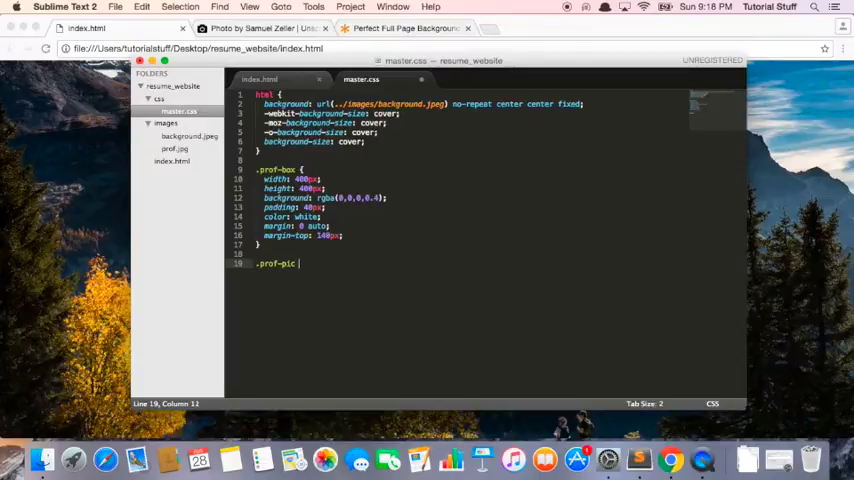
type("{")
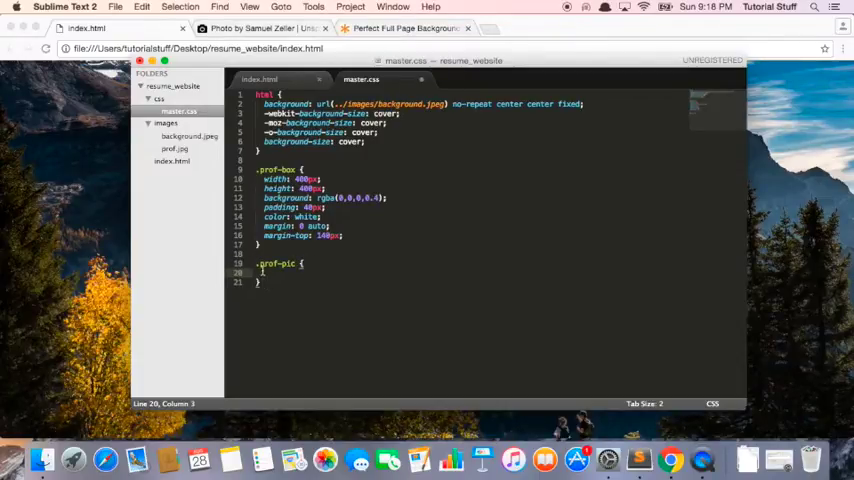
- Fill the .prof-pic rule with border-radius 50%, height 200px and width 200px
left_click(258, 272)
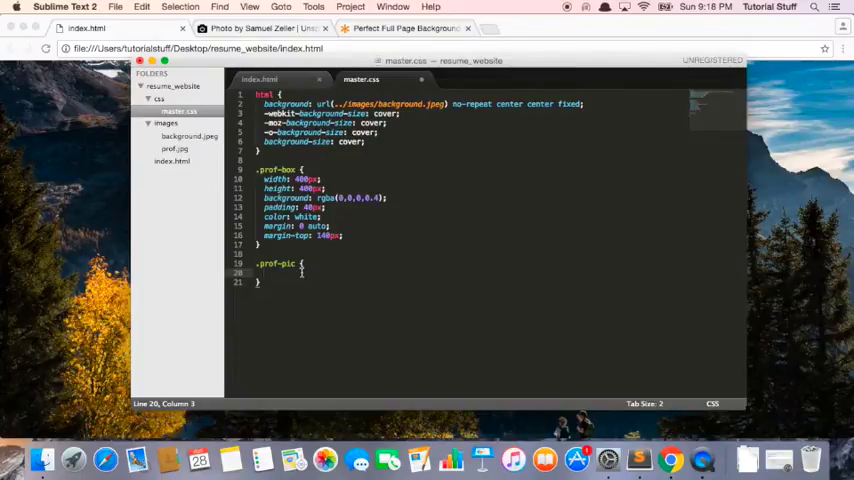
type("border-radius: 50%;")
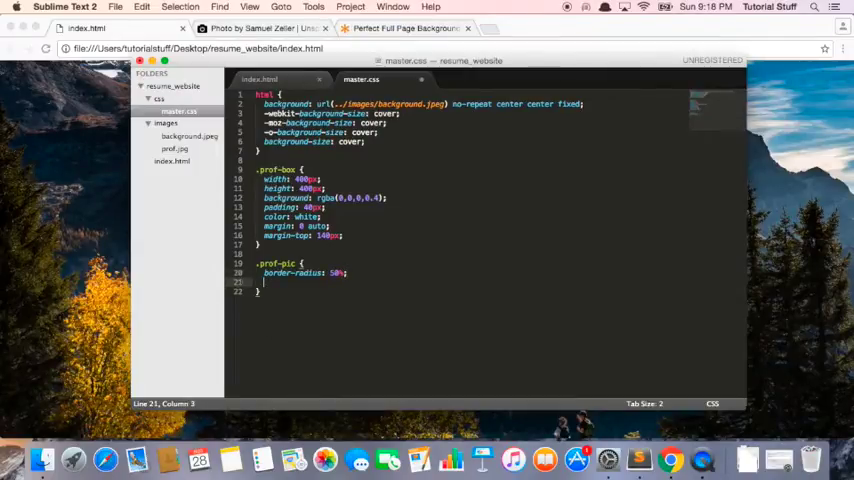
type("height: 200px;")
type("width: 200px;")
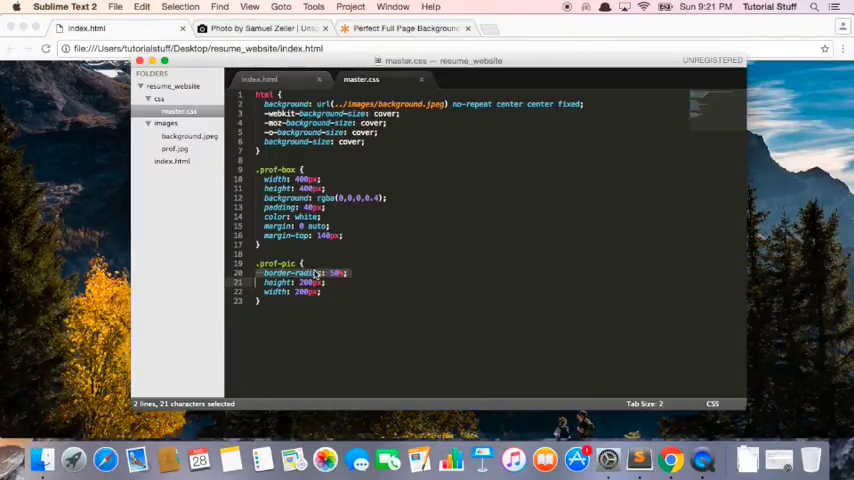
- Search Google for 'css circle image' and scroll the abeautifulsite rounded-images example
left_click(349, 272)
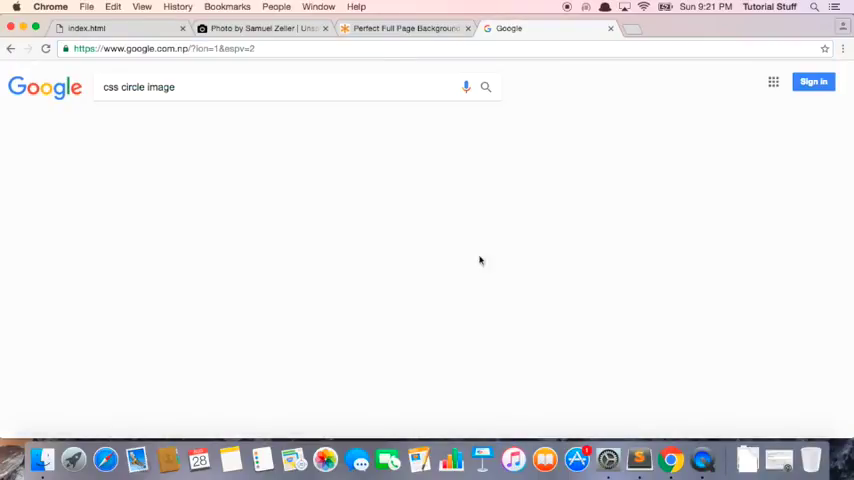
left_click(486, 87)
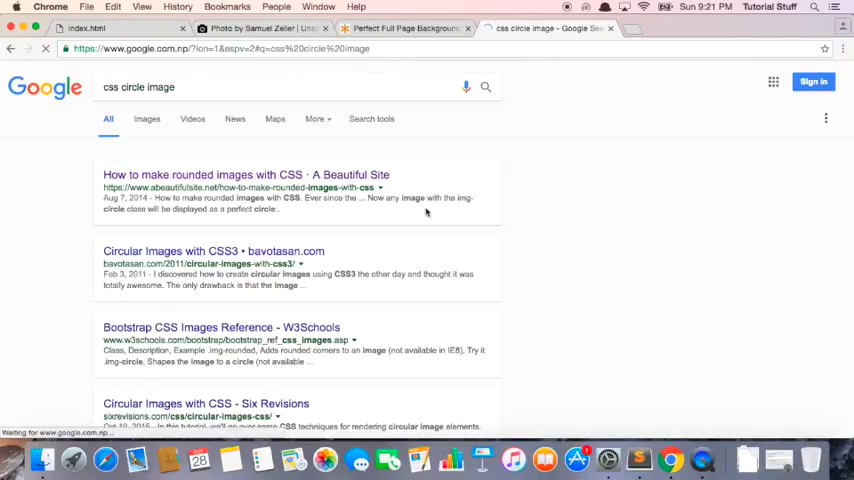
left_click(231, 174)
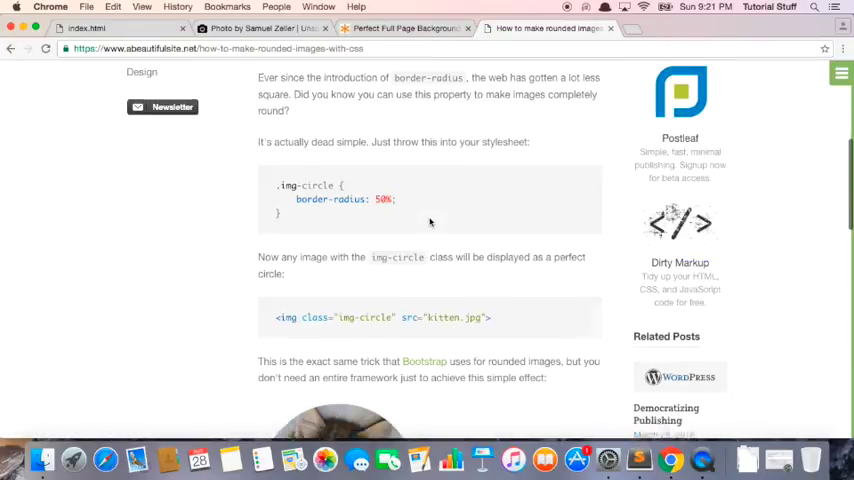
scroll("down", 3)
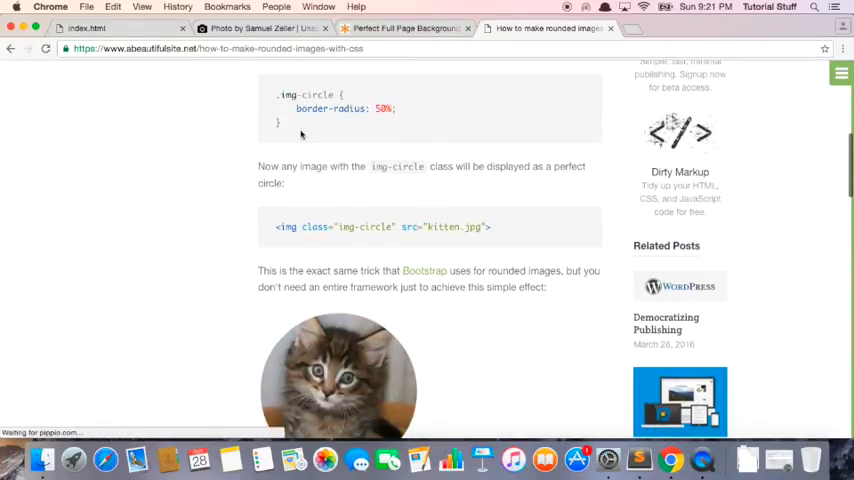
mouse_move(435, 211)
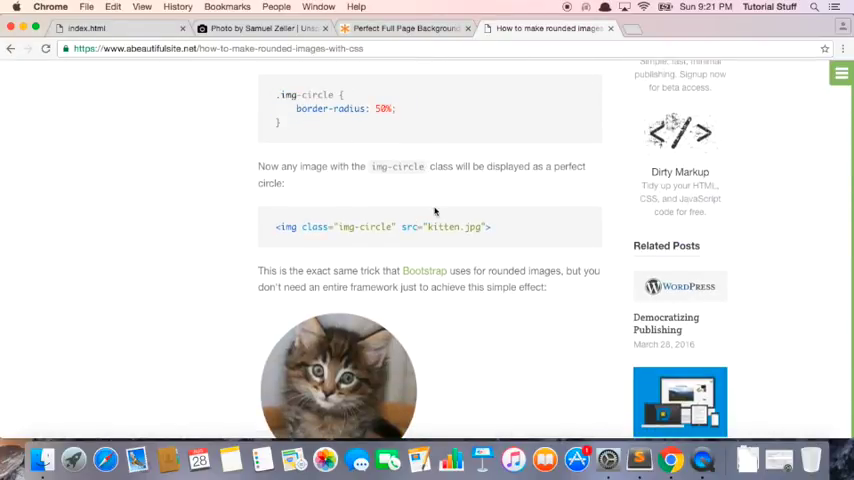